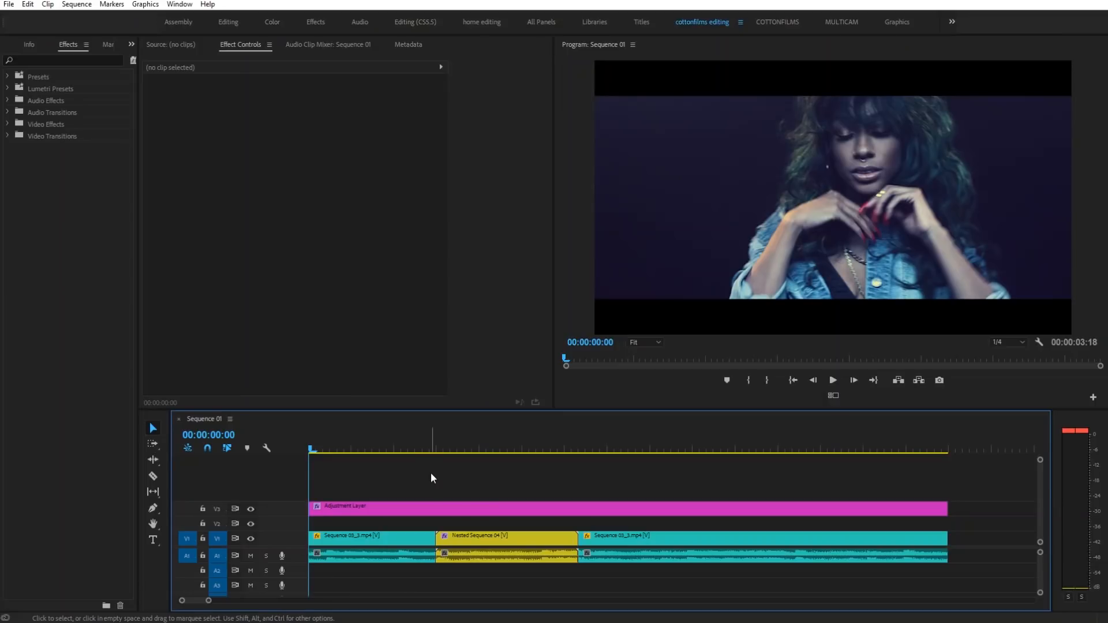
# Play back the nested flash transition, then undo to the original two-clip cut
pyautogui.click(833, 381)
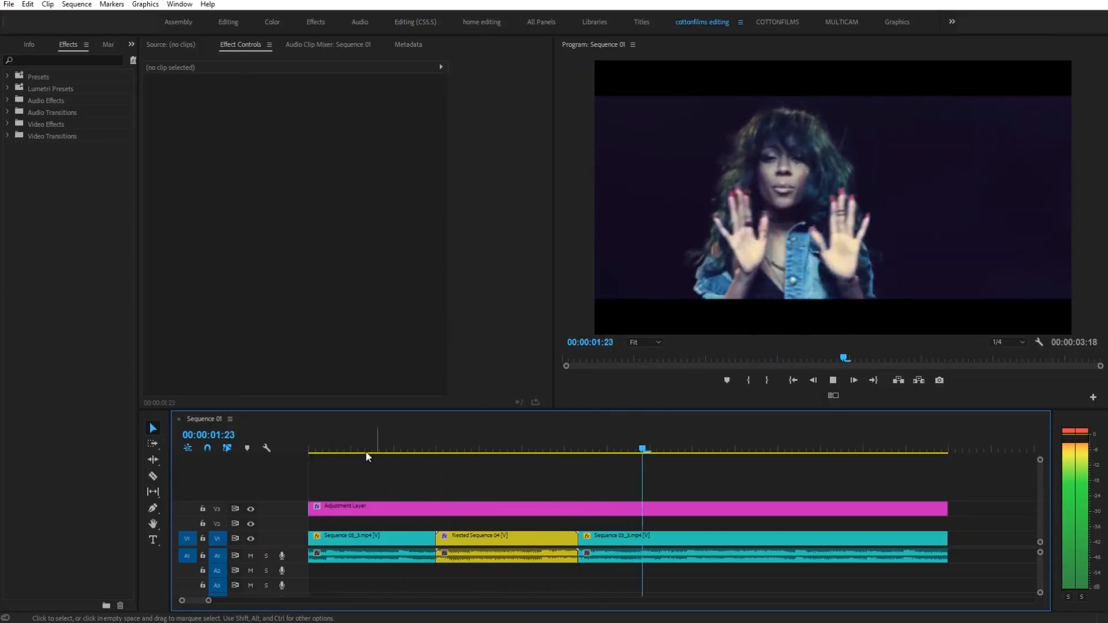
pyautogui.click(351, 450)
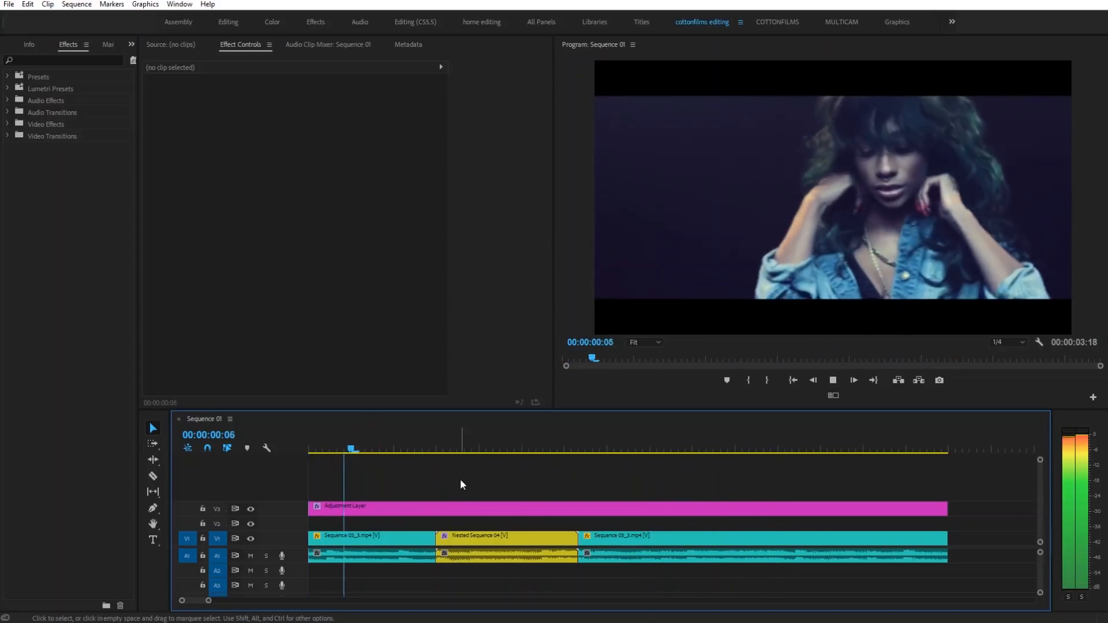
pyautogui.click(351, 441)
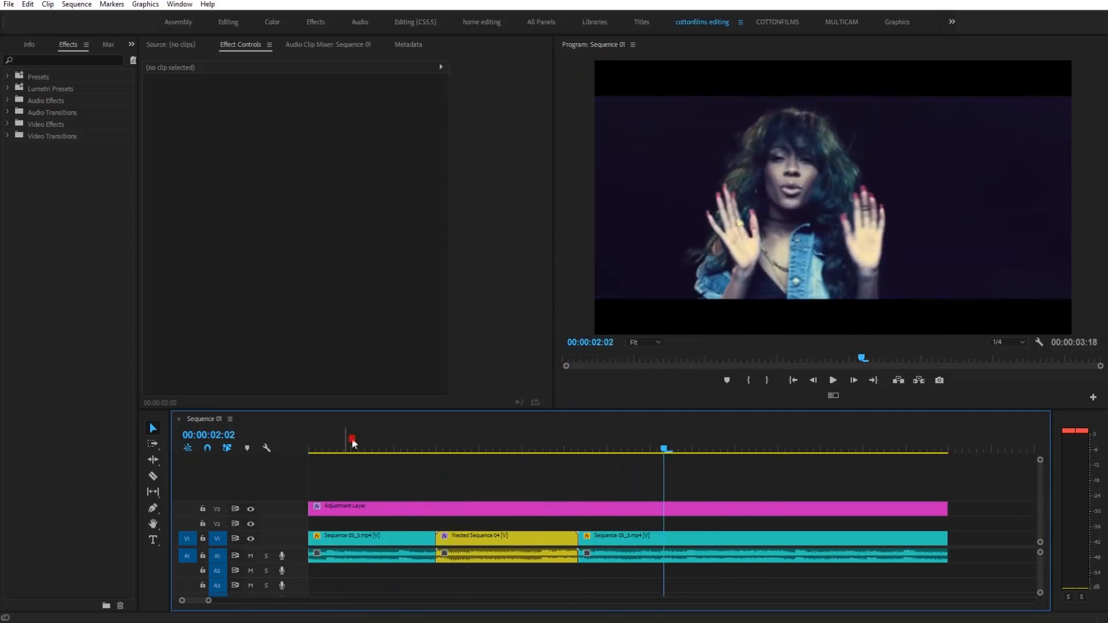
pyautogui.click(832, 381)
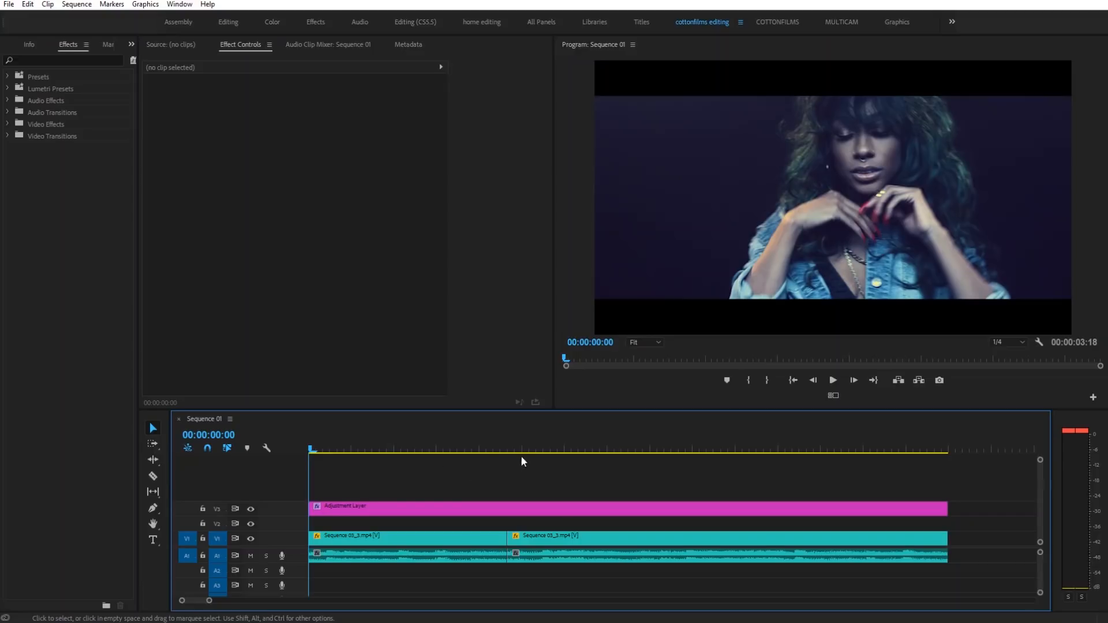
# Razor both clips ten frames before and ten frames after the cut
pyautogui.click(507, 449)
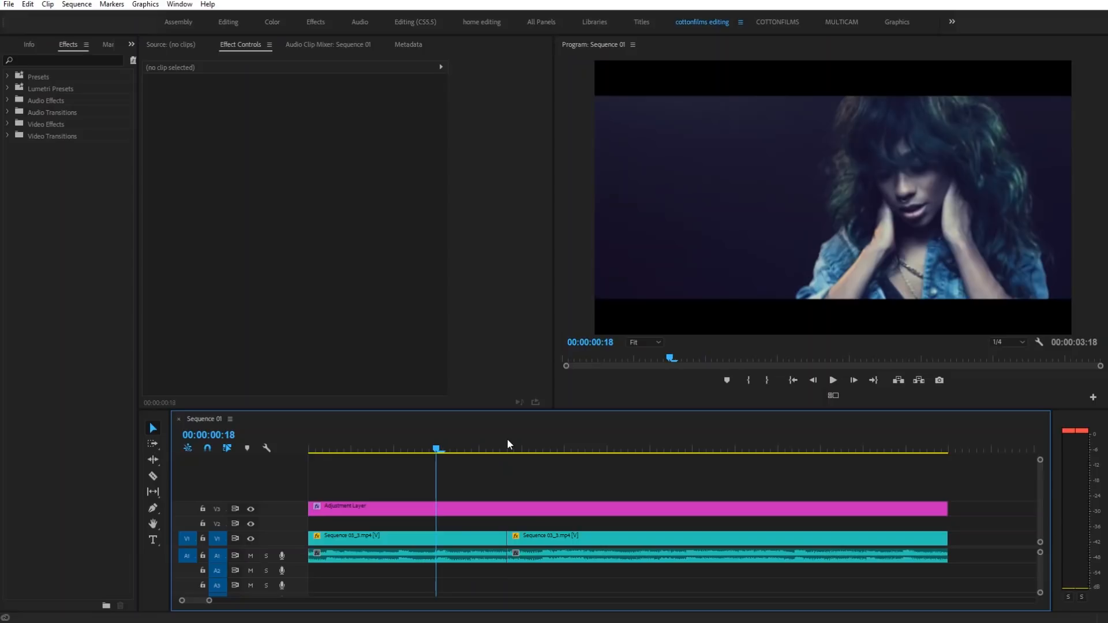
pyautogui.click(406, 535)
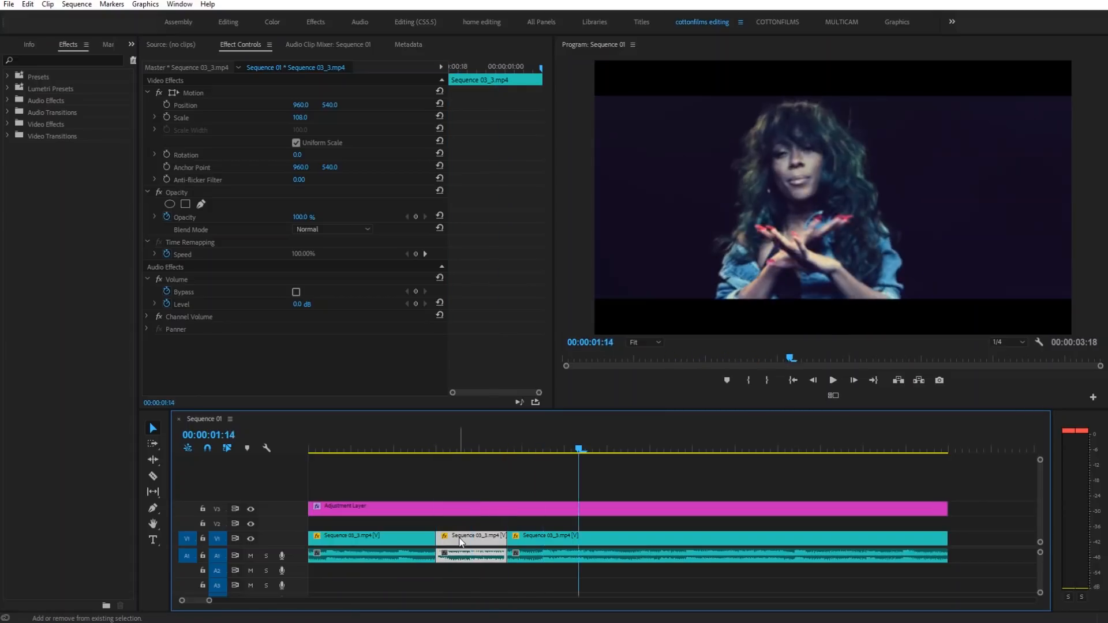
pyautogui.click(533, 543)
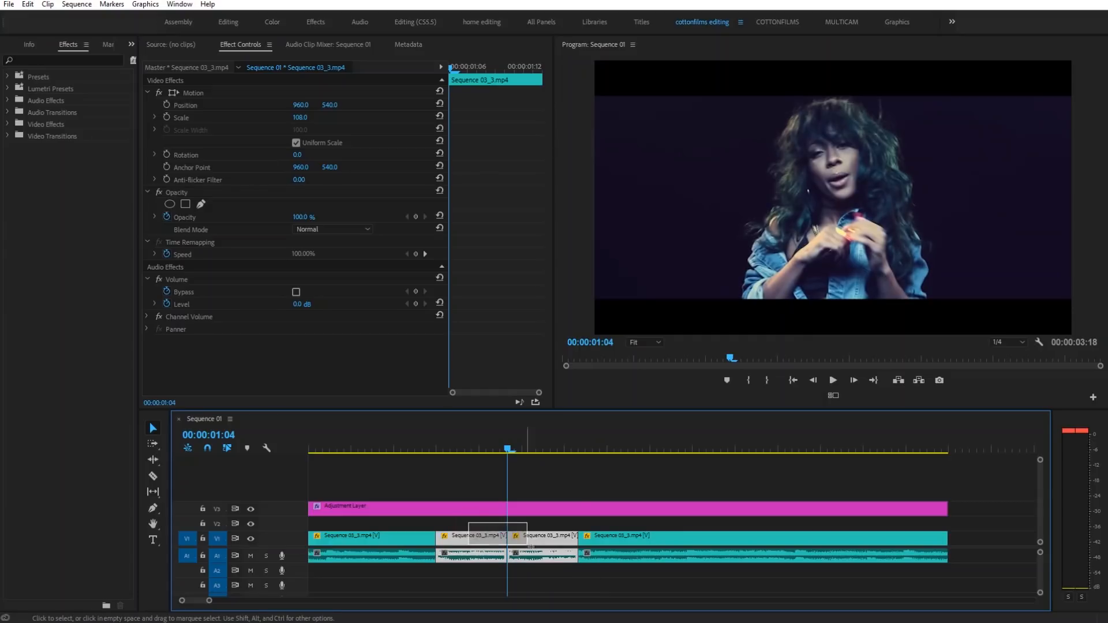
# Nest the two short middle pieces into Nested Sequence 07
pyautogui.rightClick(497, 537)
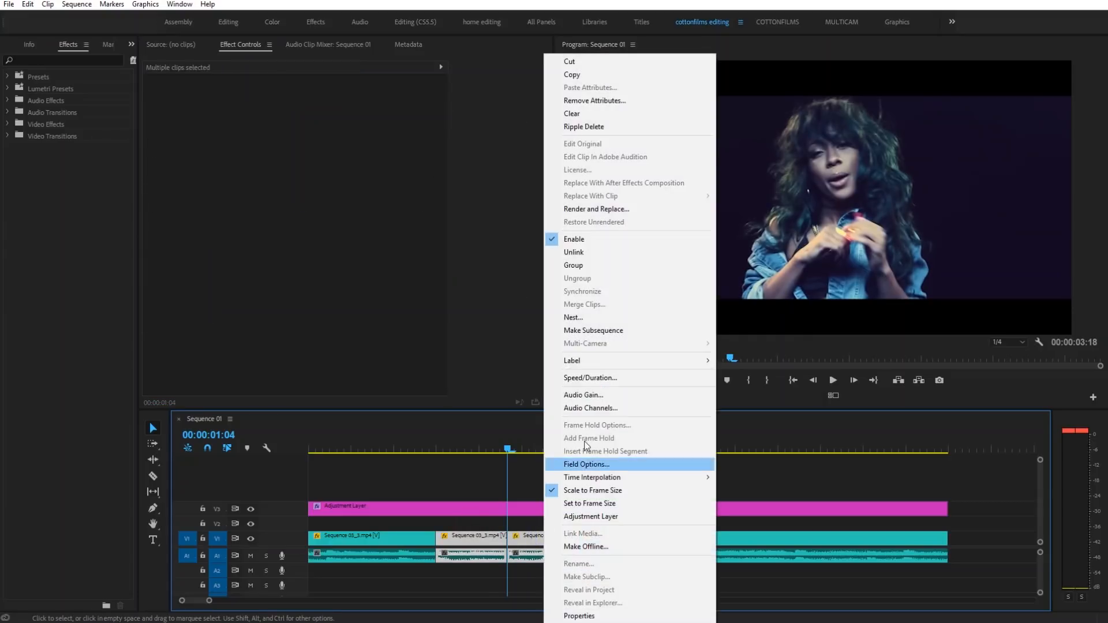
pyautogui.click(573, 317)
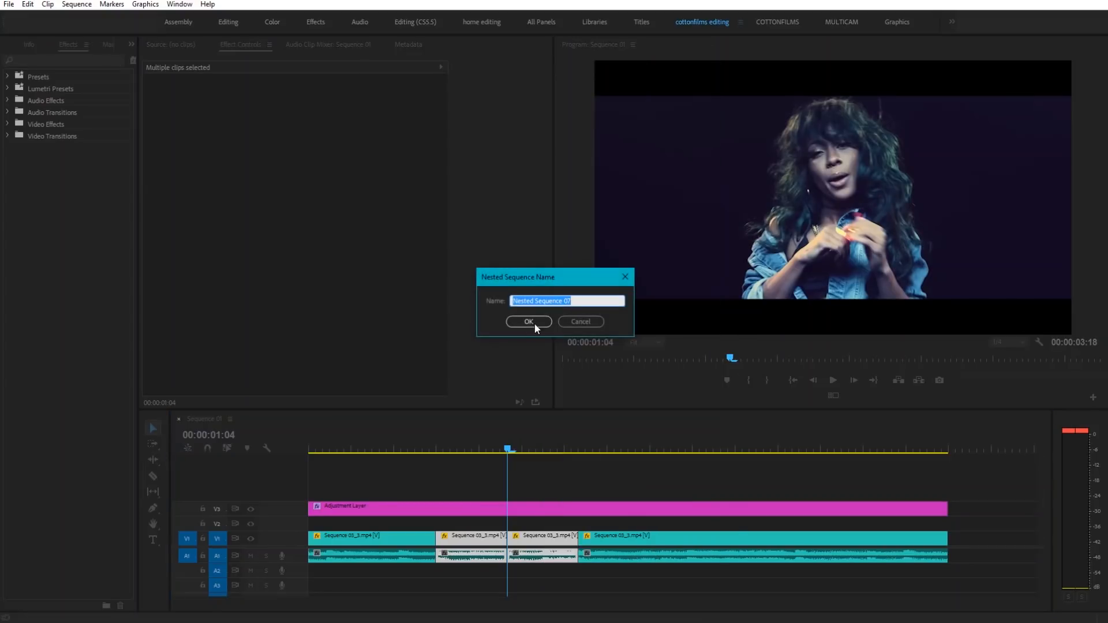
pyautogui.click(528, 321)
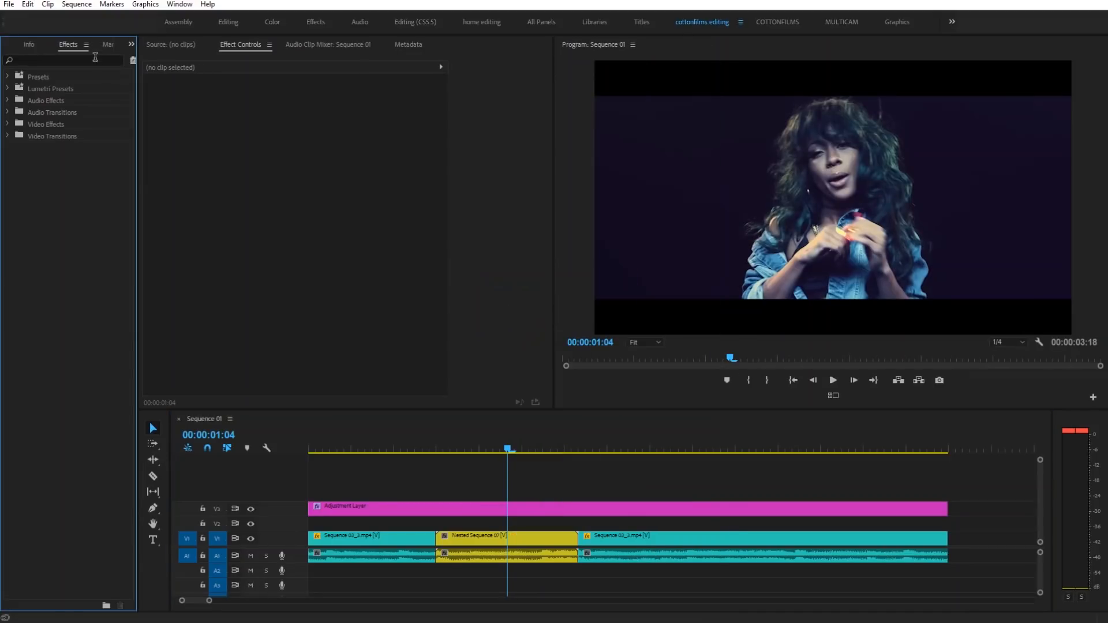
# Search 'dire' and apply Directional Blur, plus Levels, to the nested clip
pyautogui.write('d')
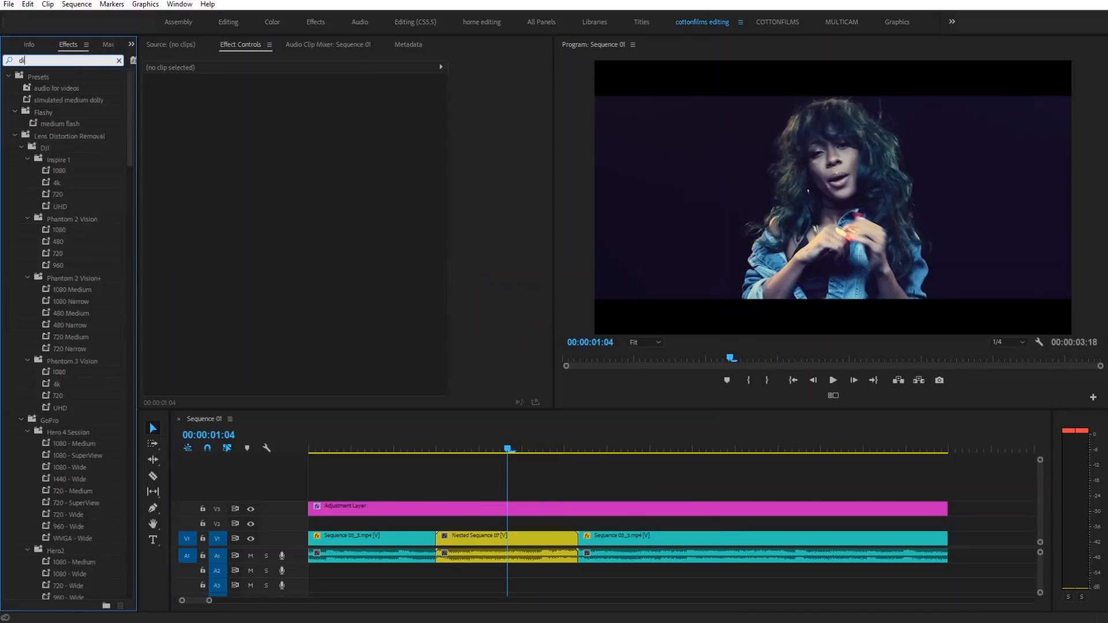
pyautogui.write('ire')
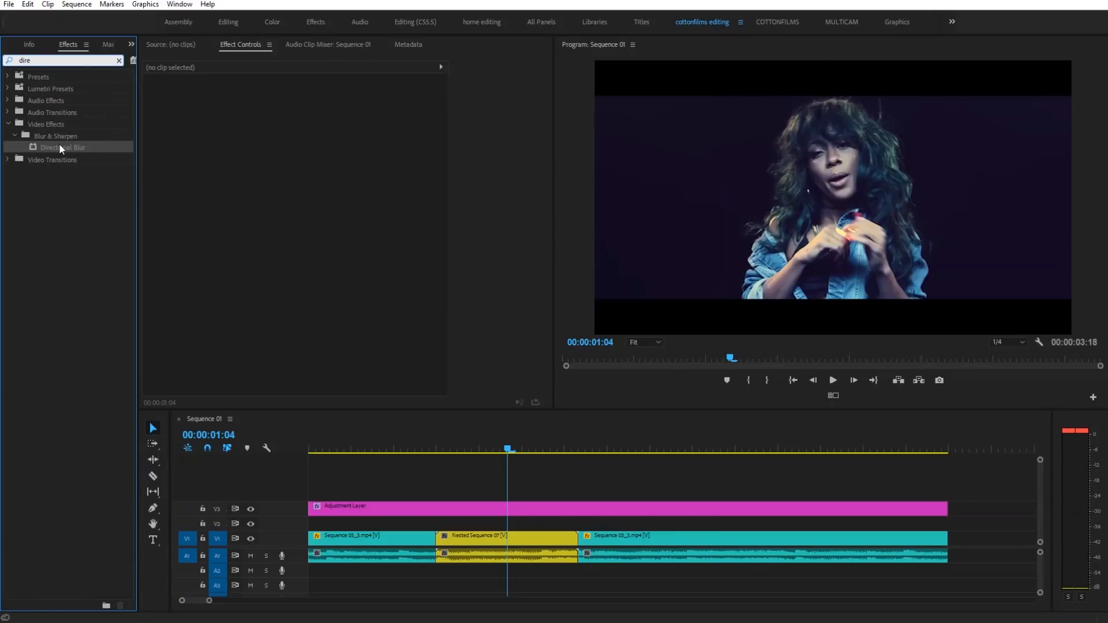
pyautogui.click(505, 537)
pyautogui.write('level')
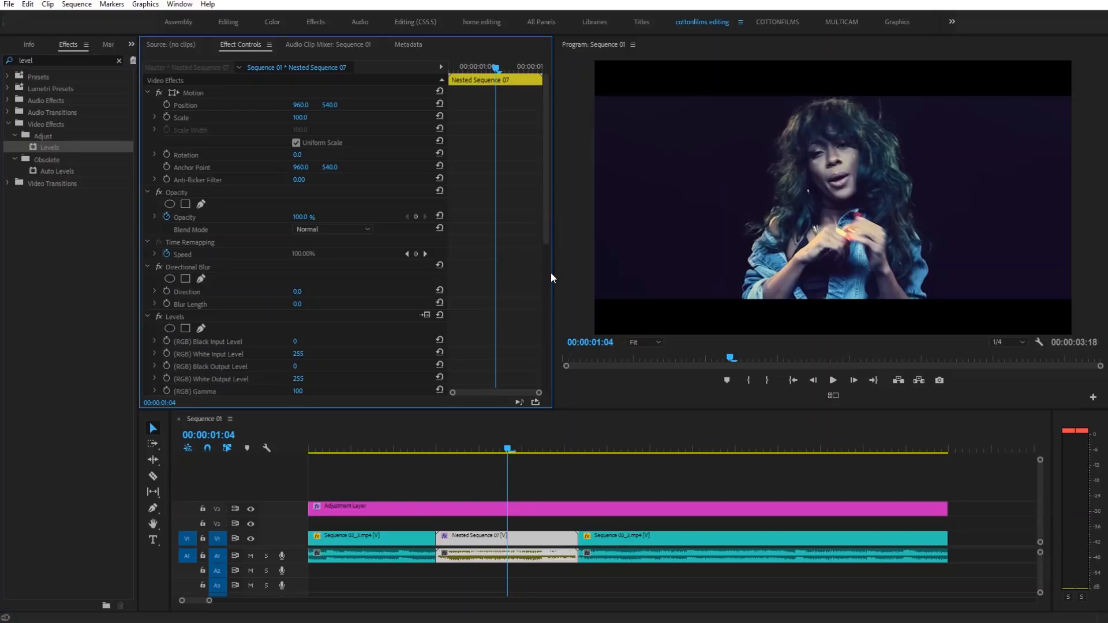
# Enable Direction and Blur Length keyframes, add end keyframes, and return to the cut
pyautogui.scroll(-3)
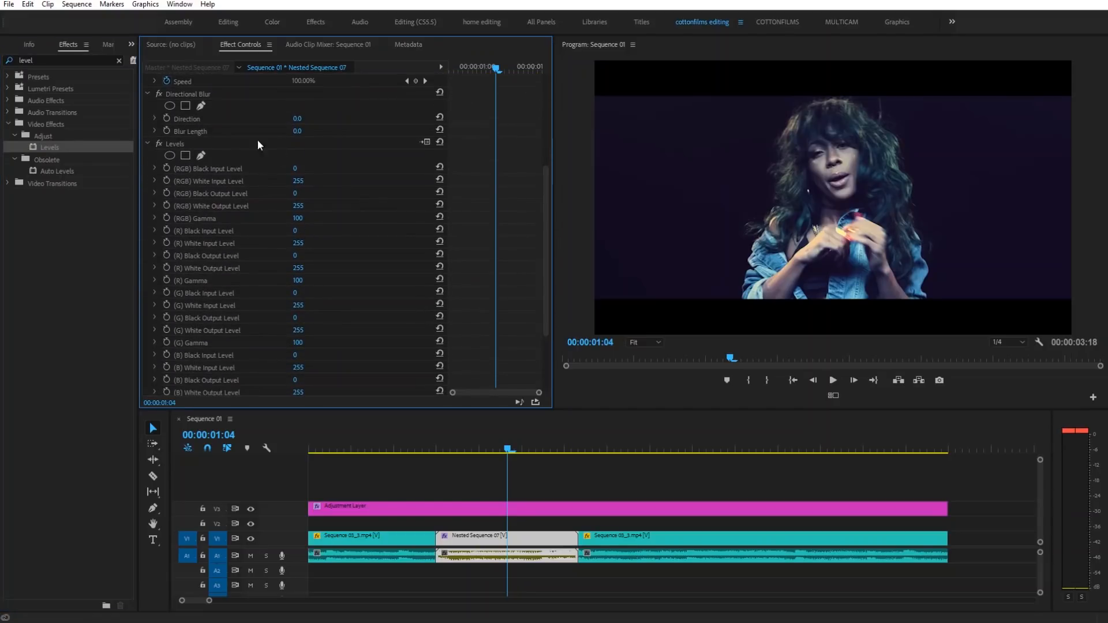
pyautogui.click(166, 118)
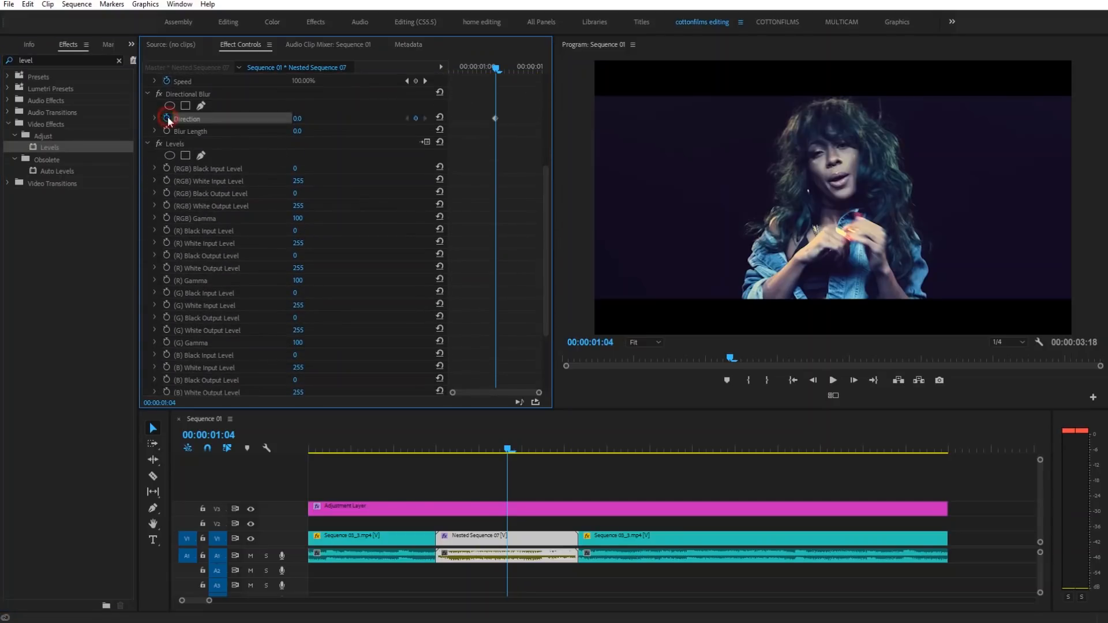
pyautogui.click(190, 131)
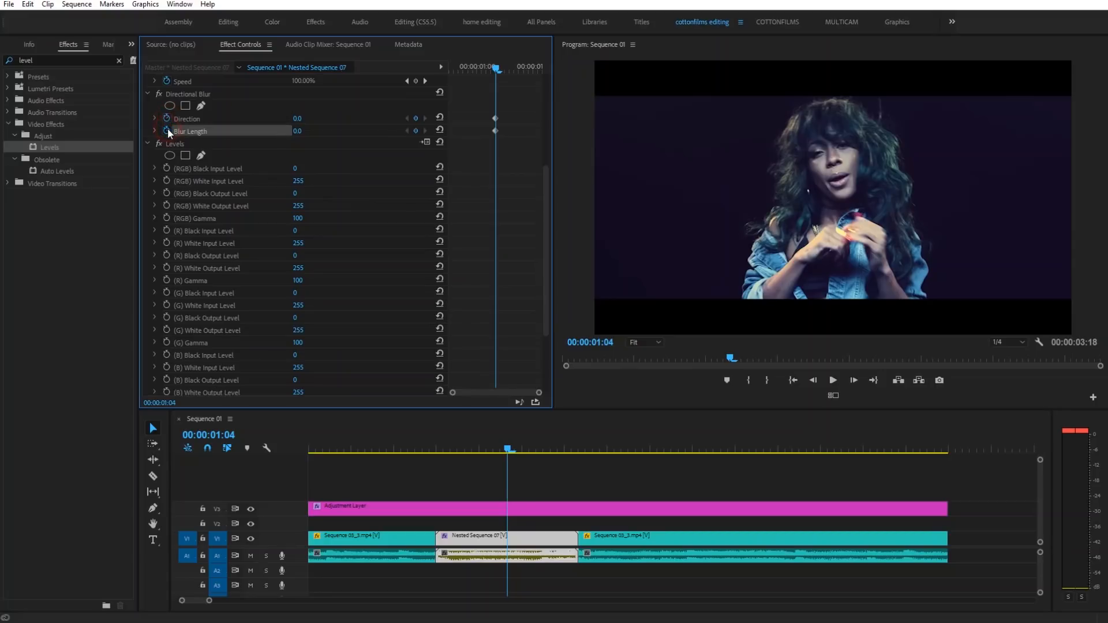
pyautogui.moveTo(168, 181)
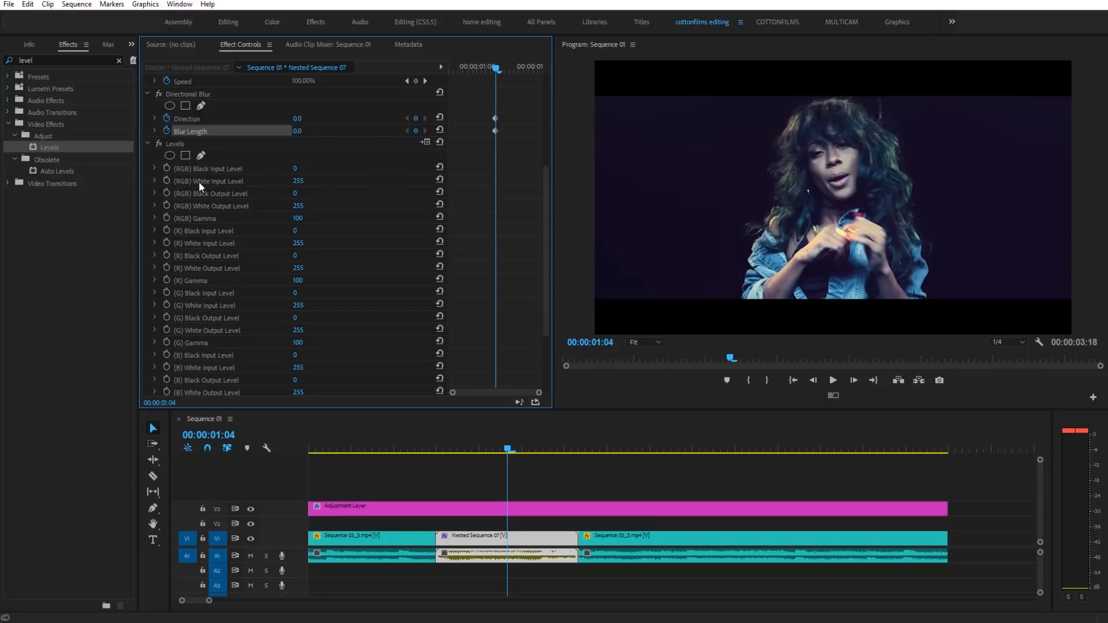
pyautogui.moveTo(167, 180)
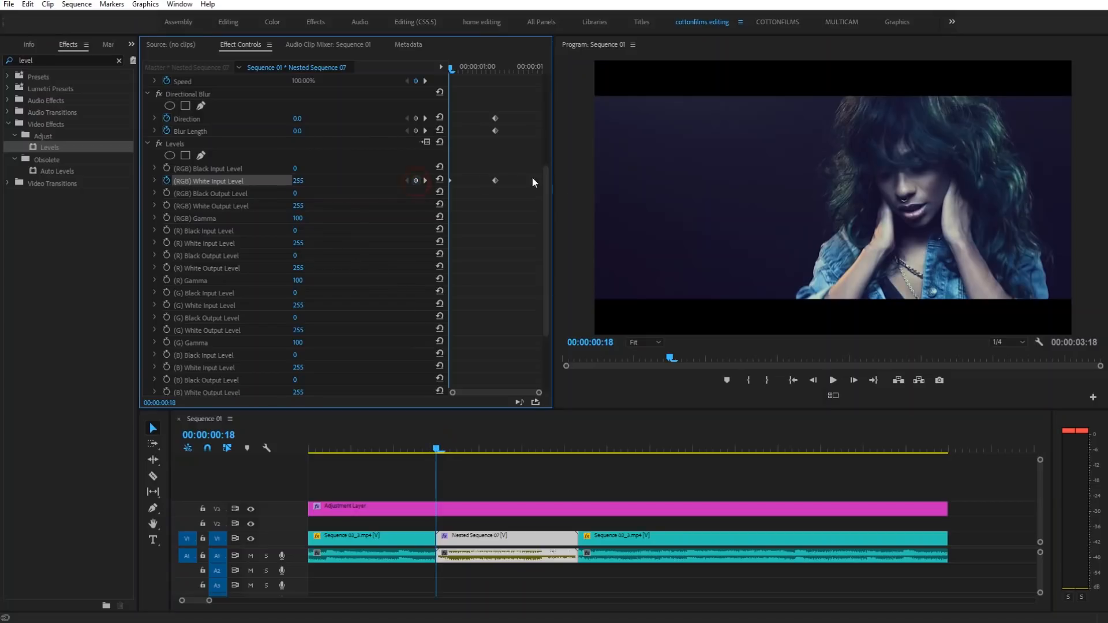
pyautogui.scroll(3)
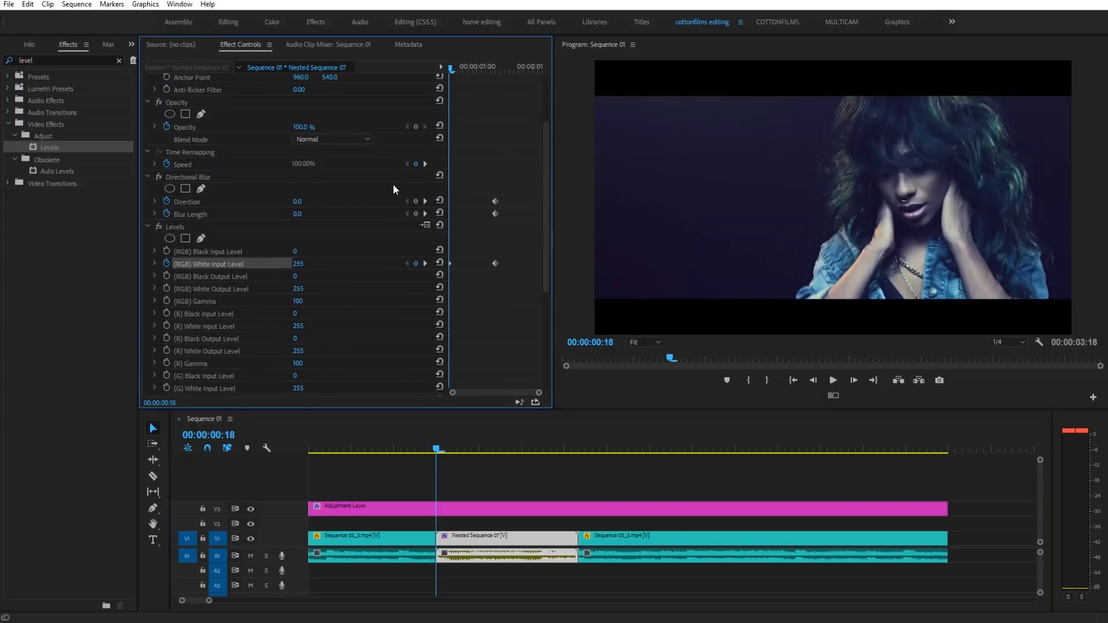
pyautogui.click(416, 203)
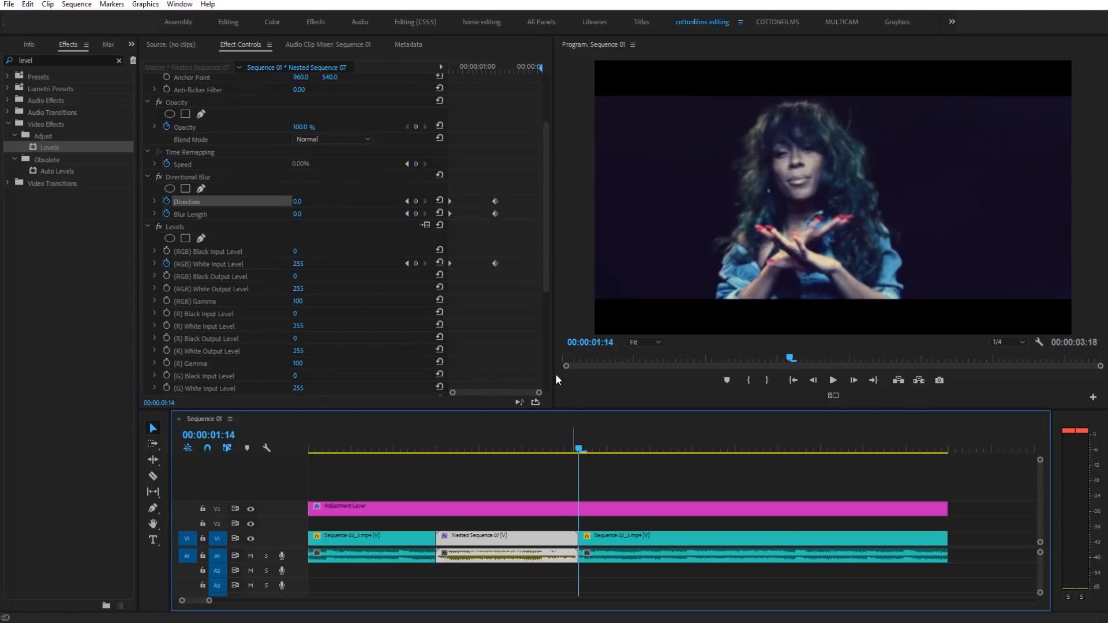
pyautogui.click(191, 214)
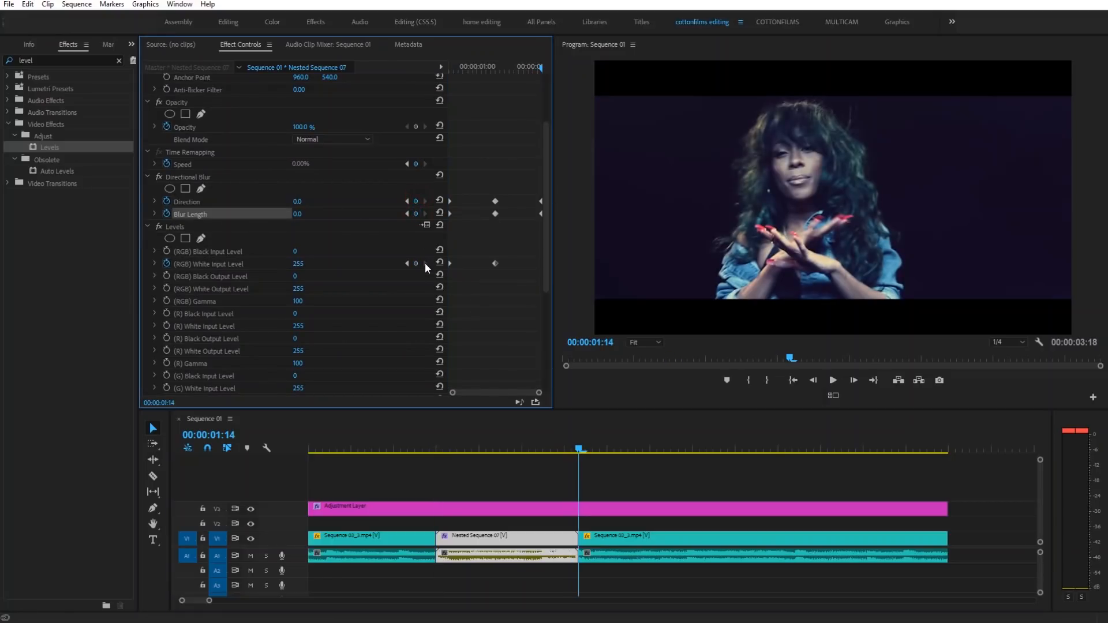
pyautogui.moveTo(578, 342)
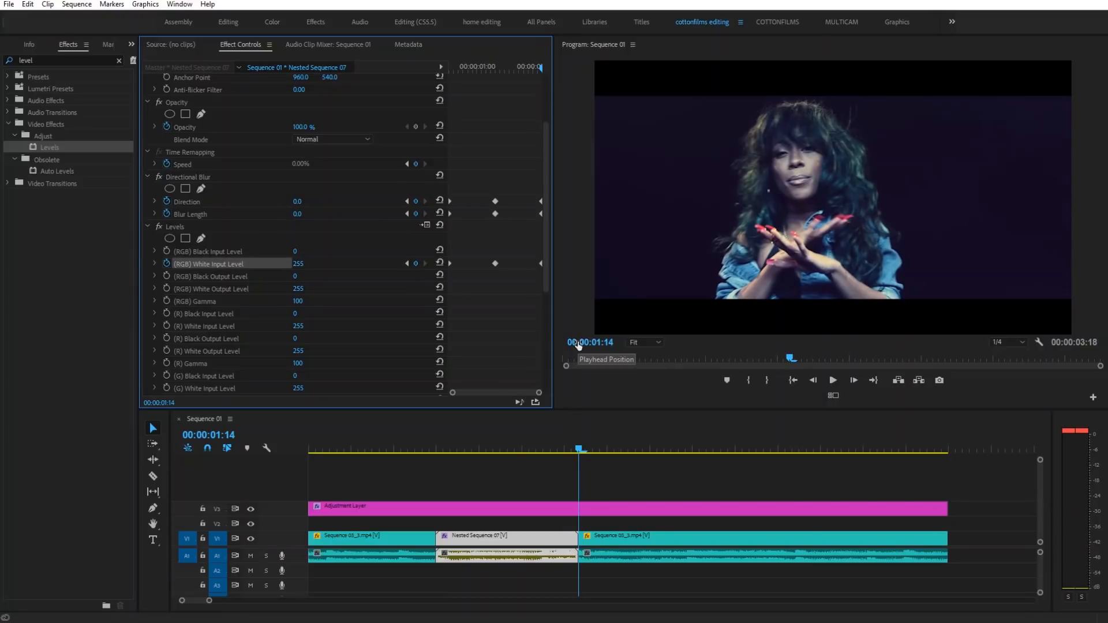
pyautogui.click(406, 214)
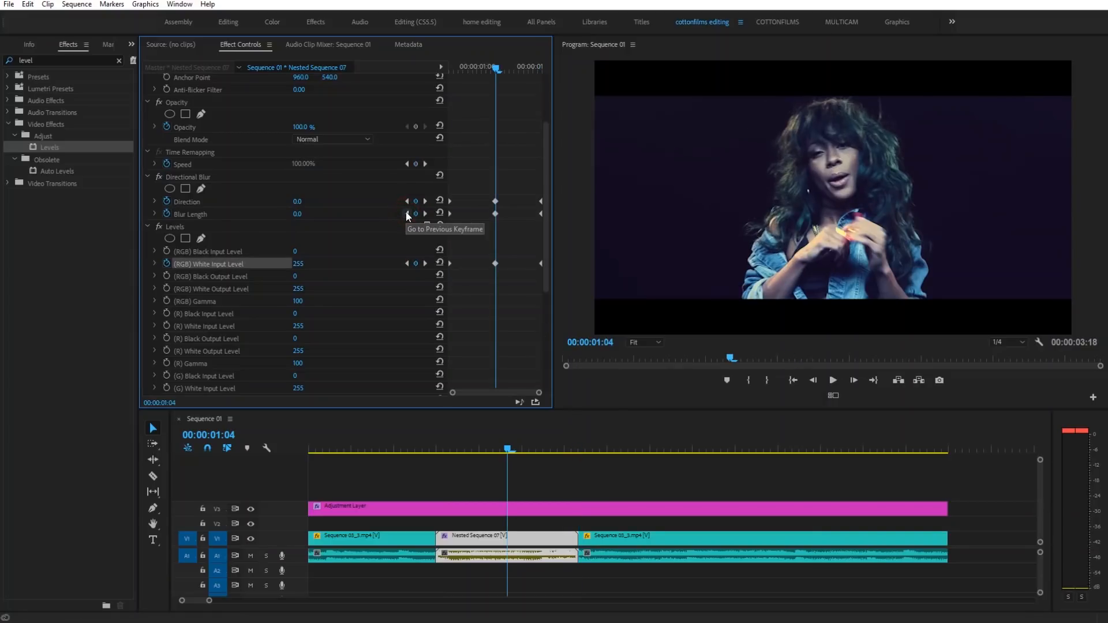
pyautogui.moveTo(300, 213)
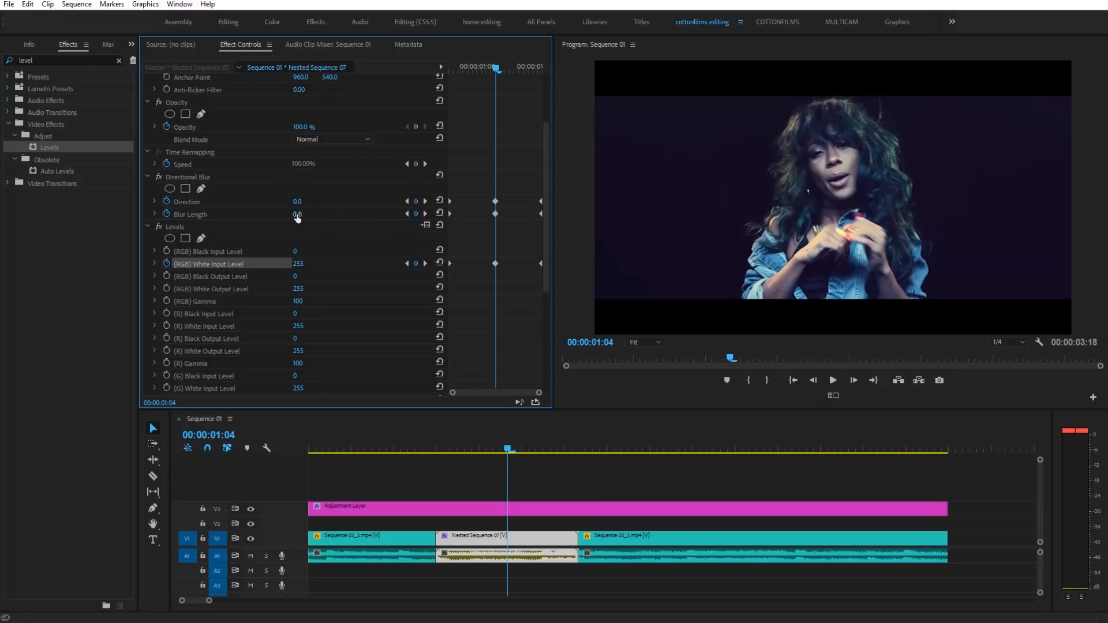
# At the cut keyframe, set Blur Length to 111 and Direction to 0°
pyautogui.moveTo(297, 214); pyautogui.dragTo(324, 214)
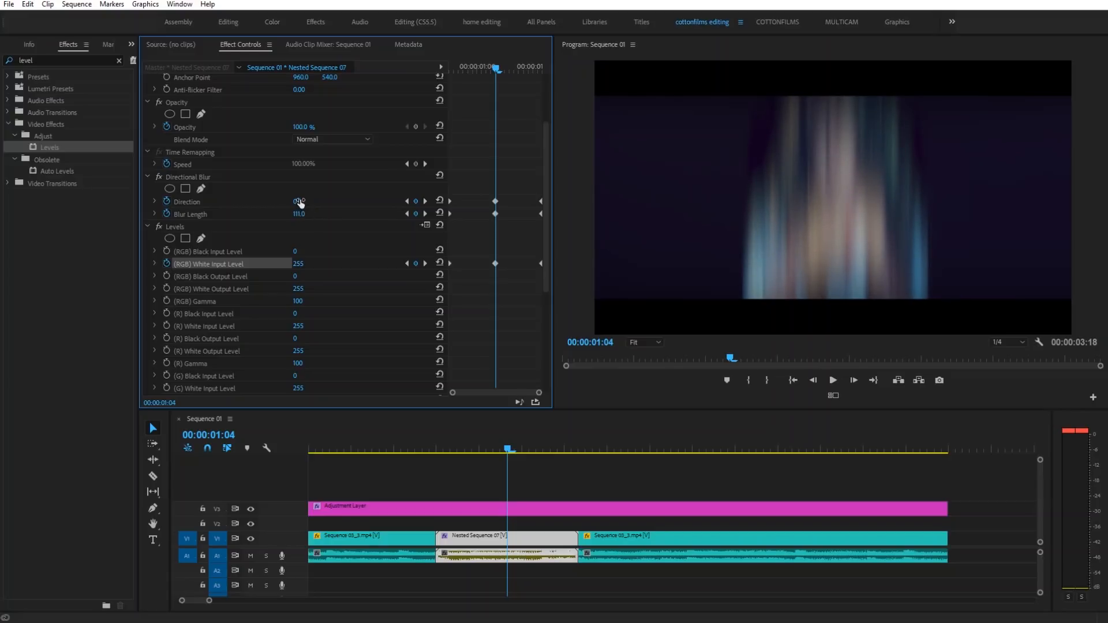
pyautogui.moveTo(299, 201); pyautogui.dragTo(311, 201)
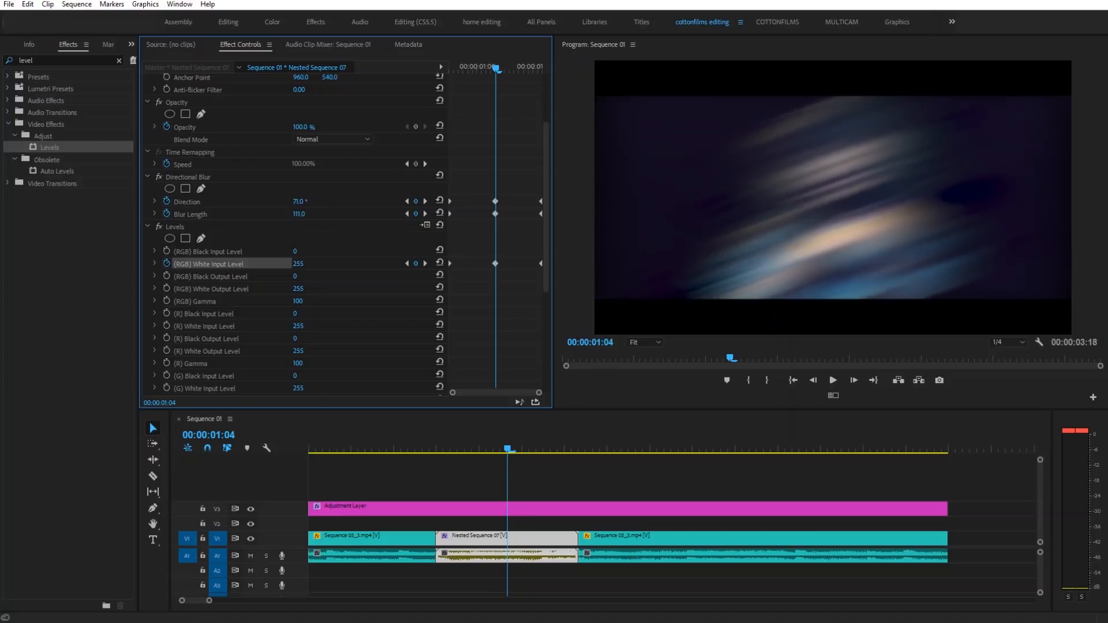
pyautogui.moveTo(307, 202); pyautogui.dragTo(297, 202)
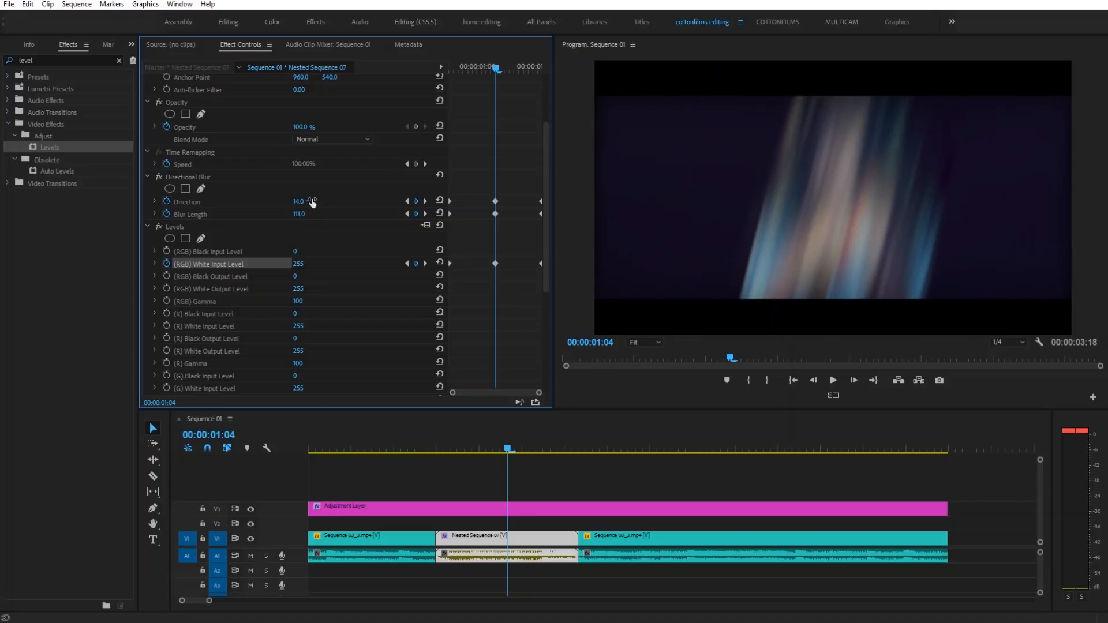
pyautogui.moveTo(305, 202); pyautogui.dragTo(290, 202)
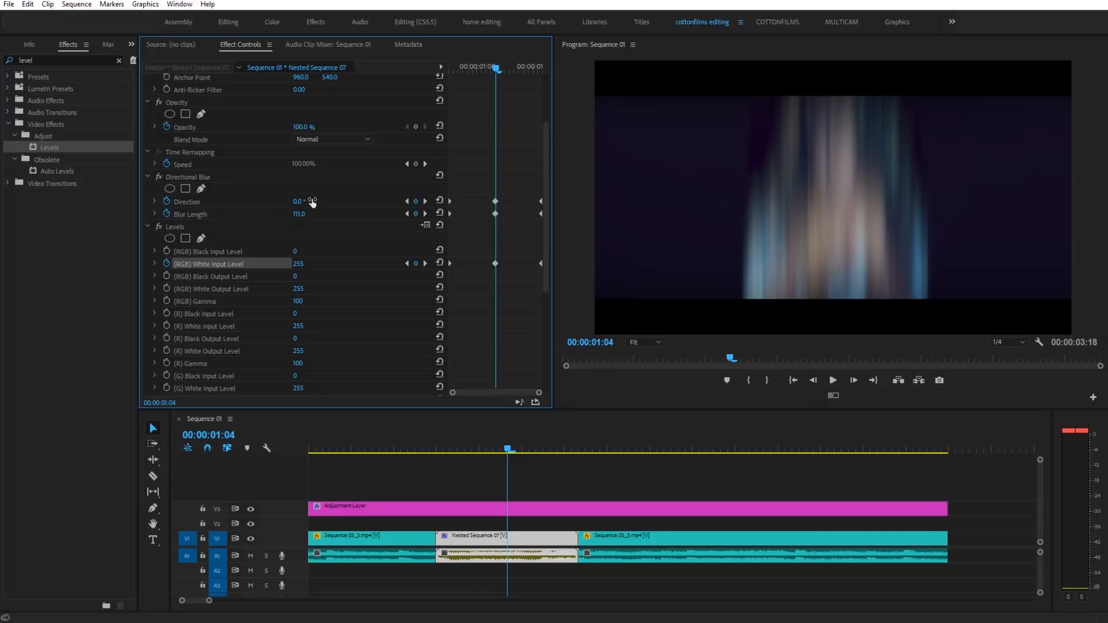
pyautogui.moveTo(378, 227)
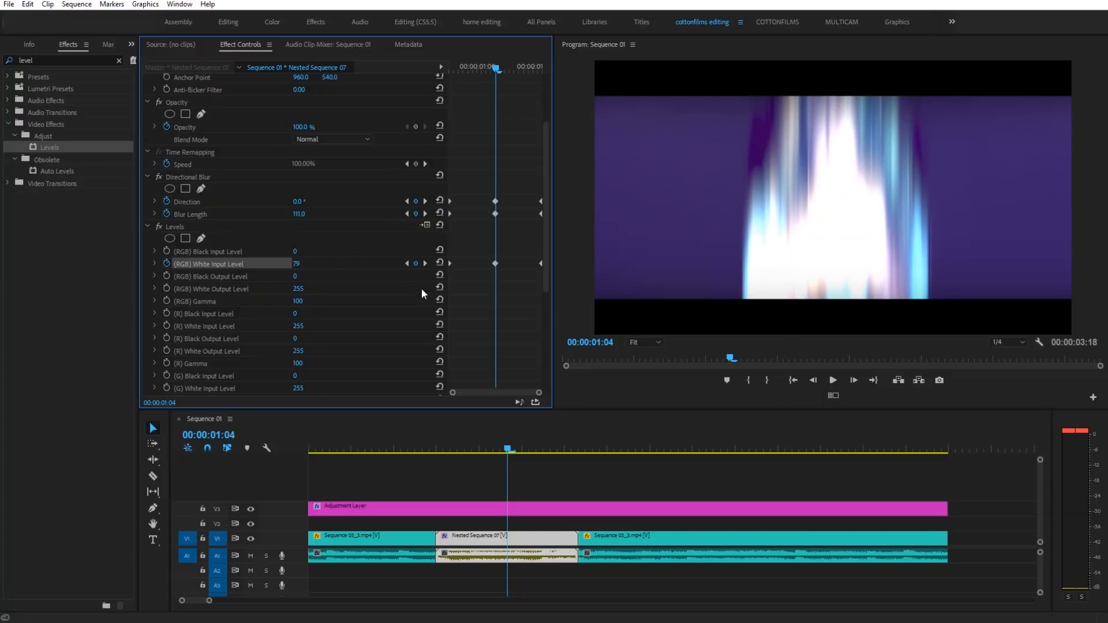
# Set White Input Level to 79 at the cut and replay from just before the flash
pyautogui.click(466, 449)
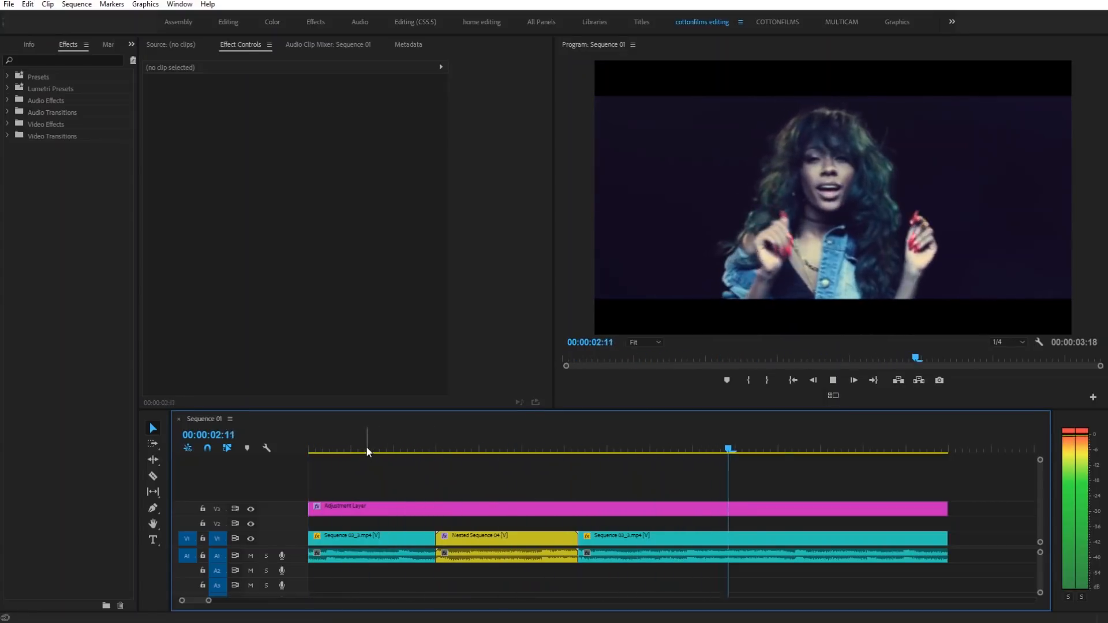
pyautogui.click(429, 450)
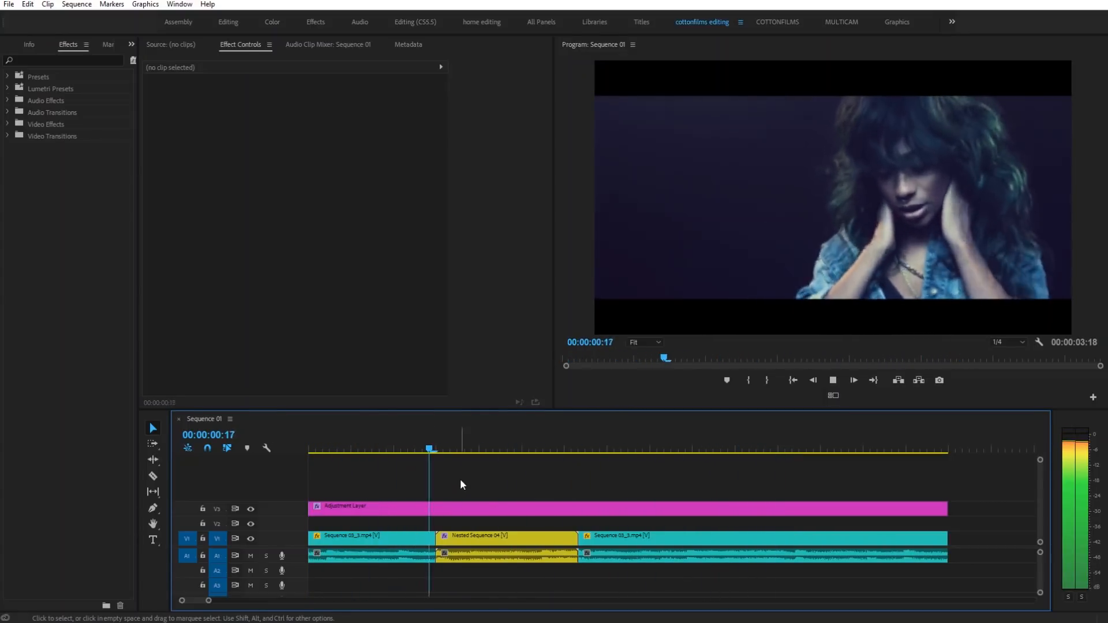